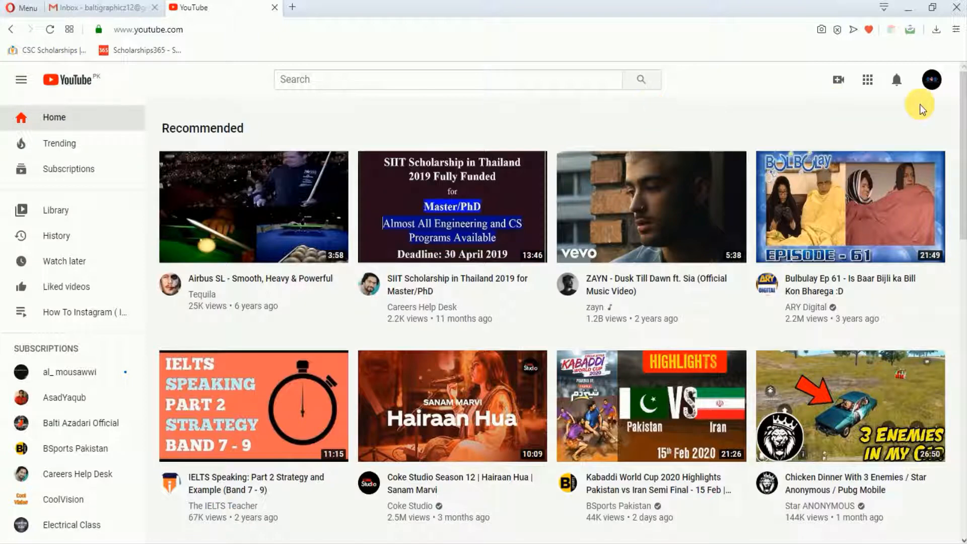
Check the signed-in account from the YouTube and Gmail avatar menus, then head to Manage your Google Account
click(931, 79)
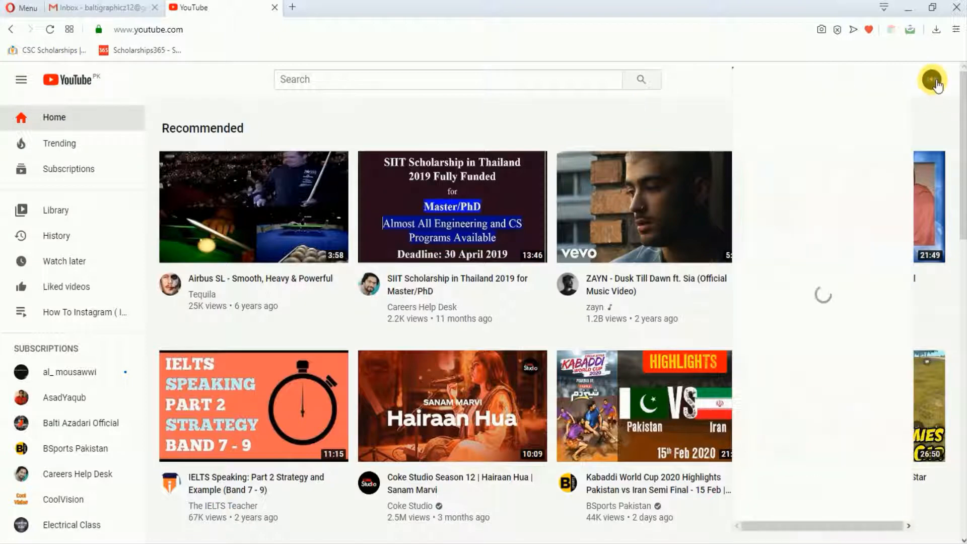
click(932, 79)
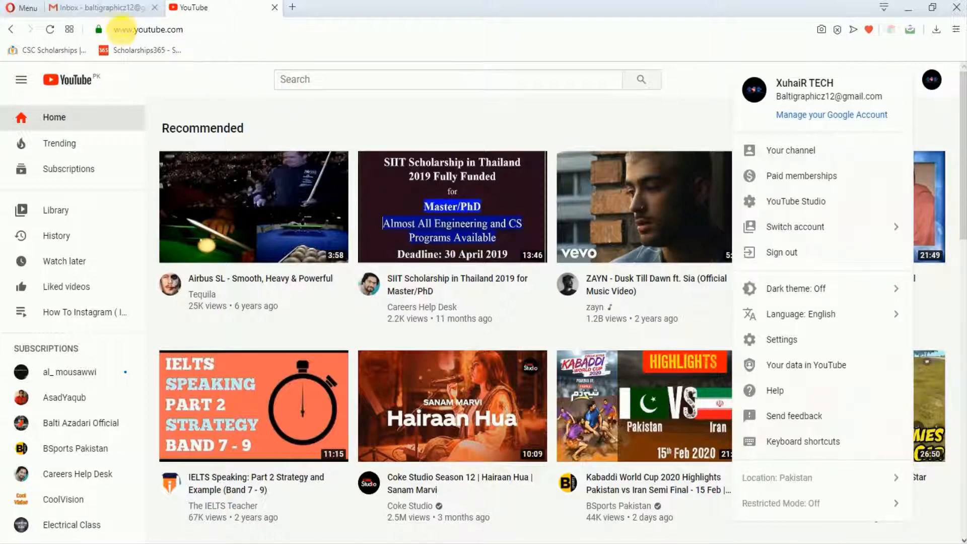
click(99, 7)
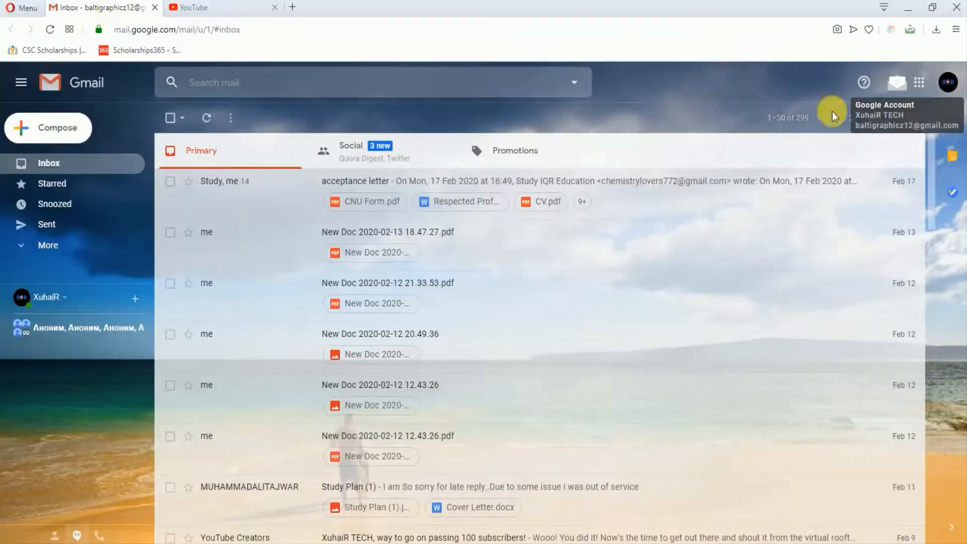
click(949, 82)
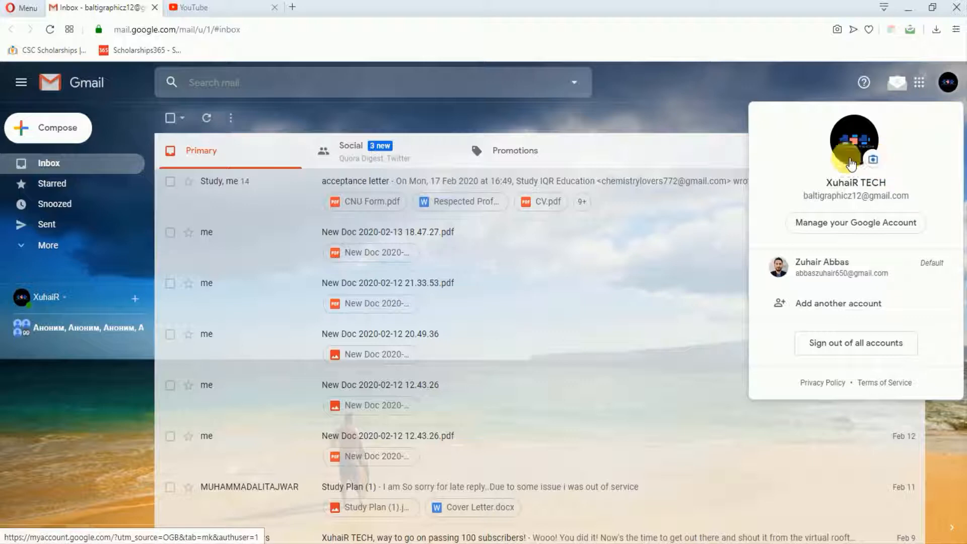
click(194, 7)
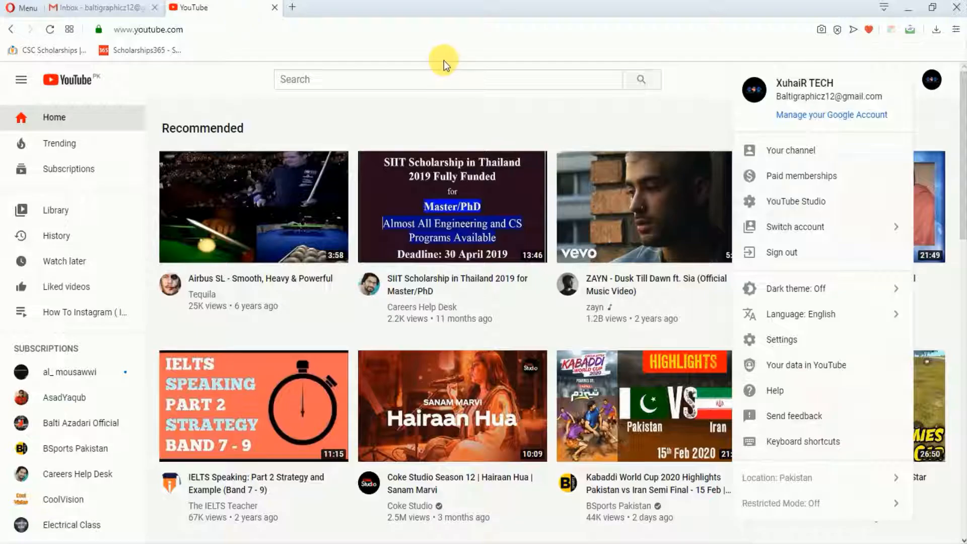
Load myaccount.google.com in a new tab showing the welcome screen and current profile picture
click(831, 115)
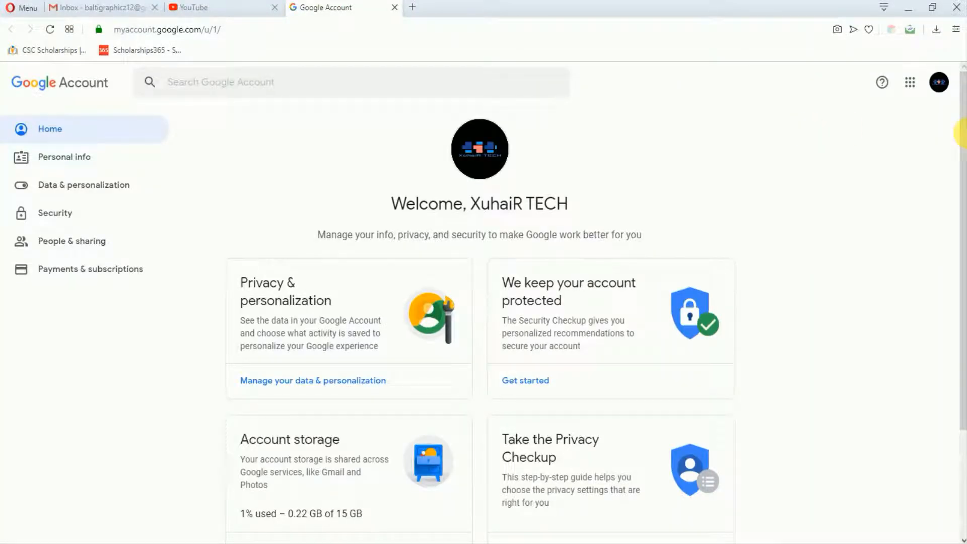
scroll(down, 3)
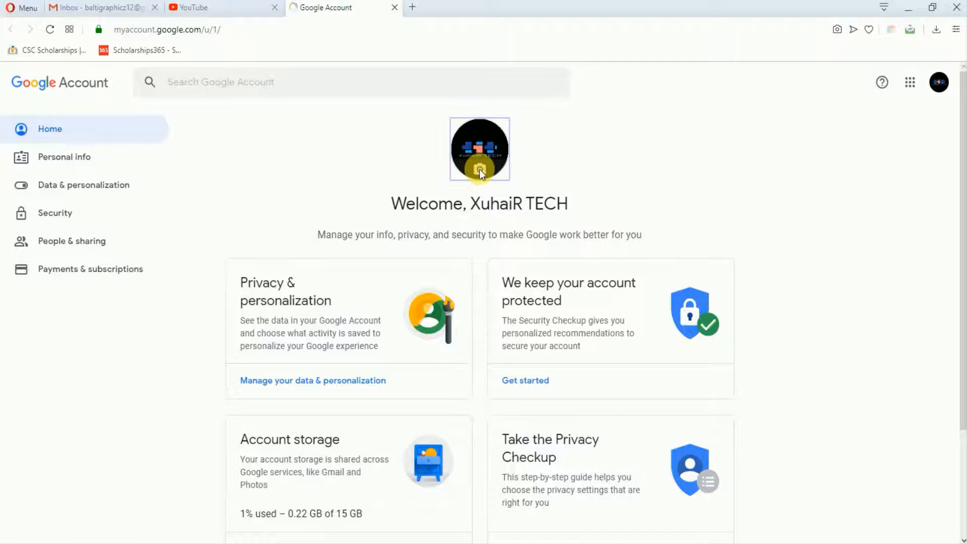
Upload the GB Logy logo from the computer and set it as the Google Account profile photo
click(480, 149)
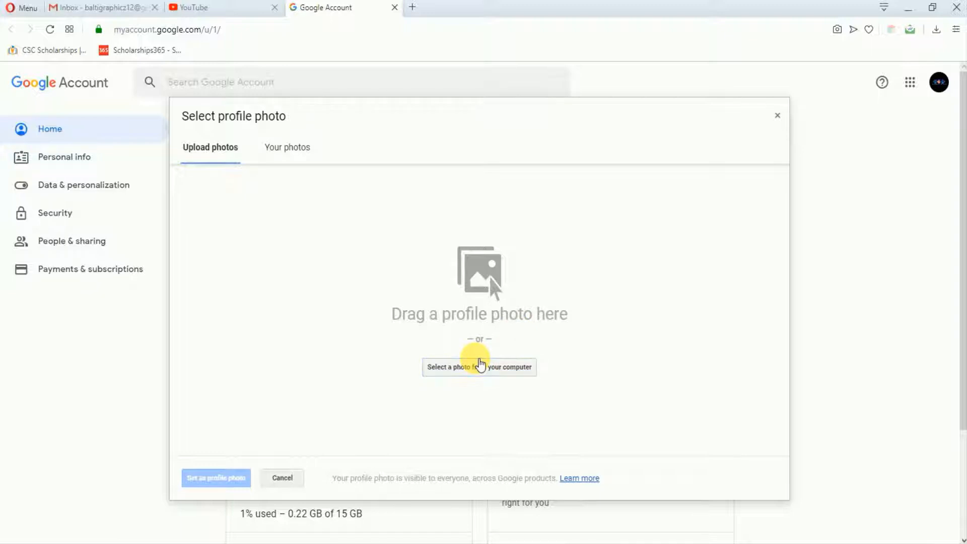
click(479, 366)
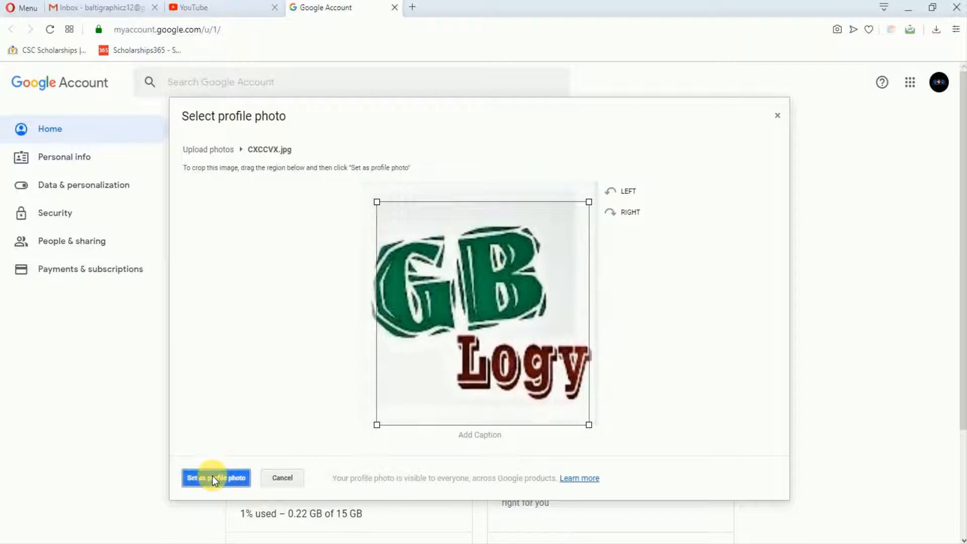
click(215, 477)
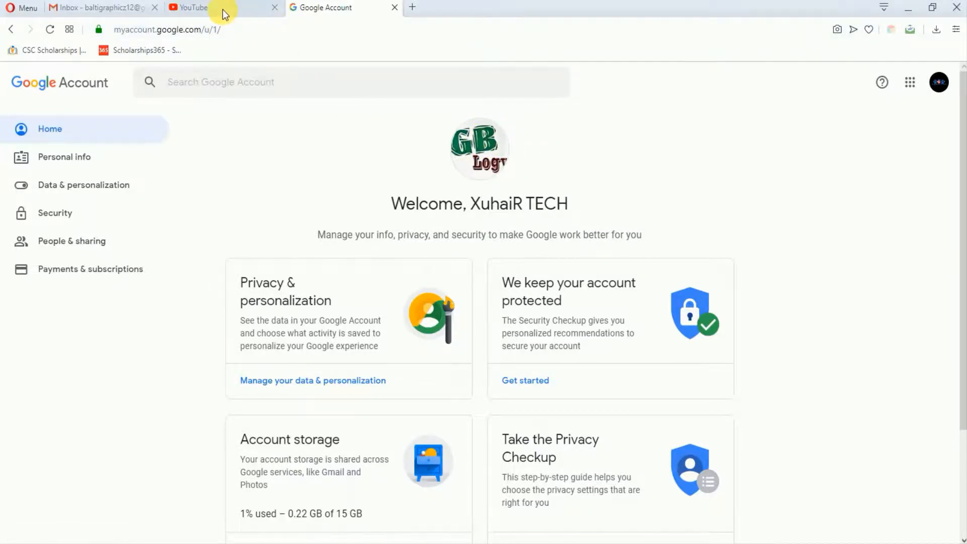
Return to the YouTube tab and reload so the avatar shows the new GB Logy logo
click(188, 8)
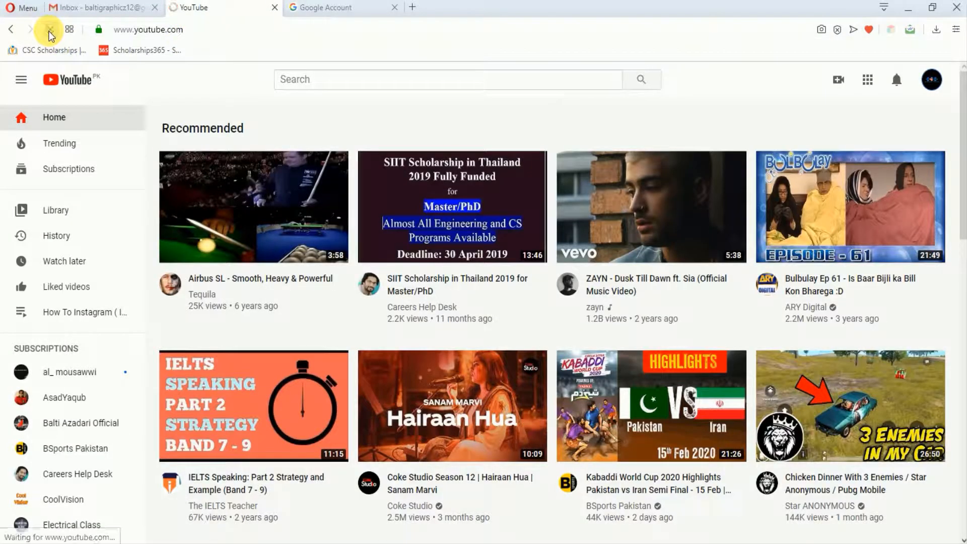
click(51, 29)
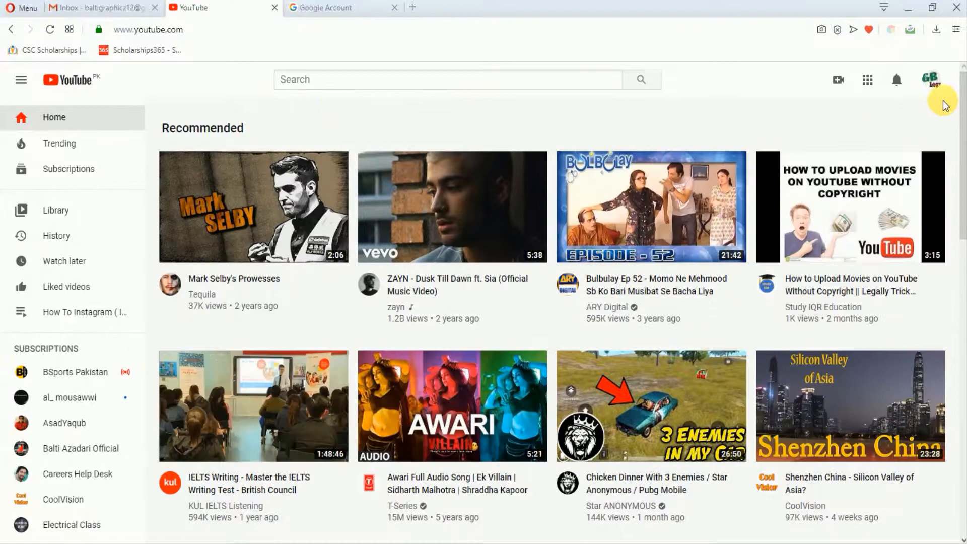
mouse_move(930, 84)
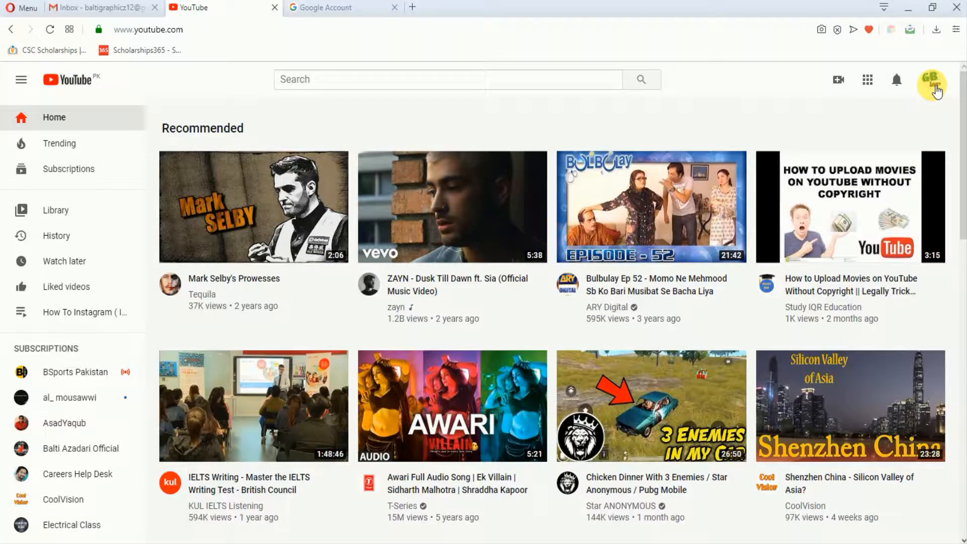
mouse_move(752, 103)
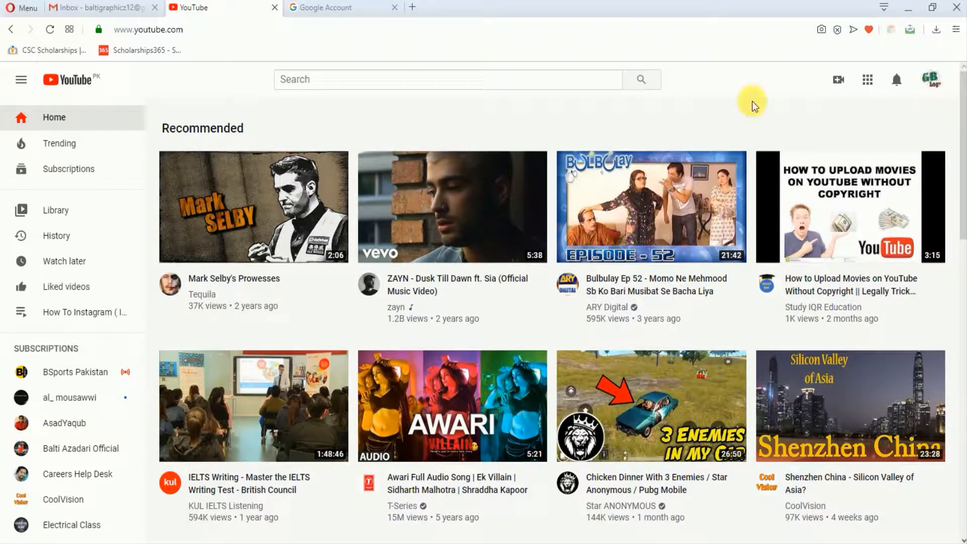